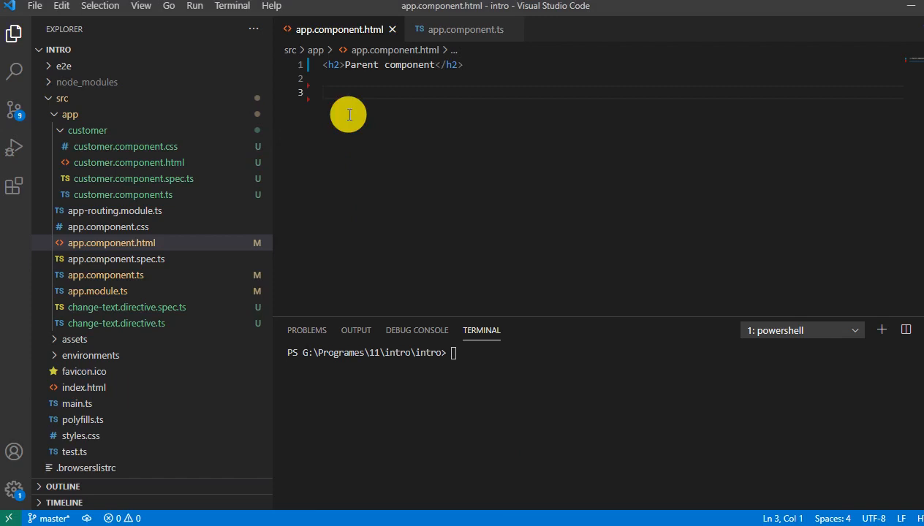
Step: Write a <form> with text inputs firstName, lastName and address, each followed by <br>
text(<form>)
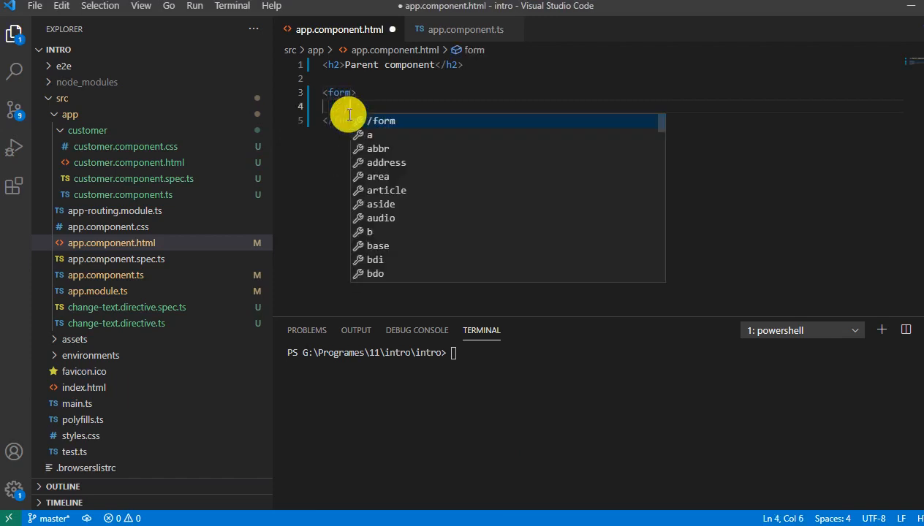
text(input t)
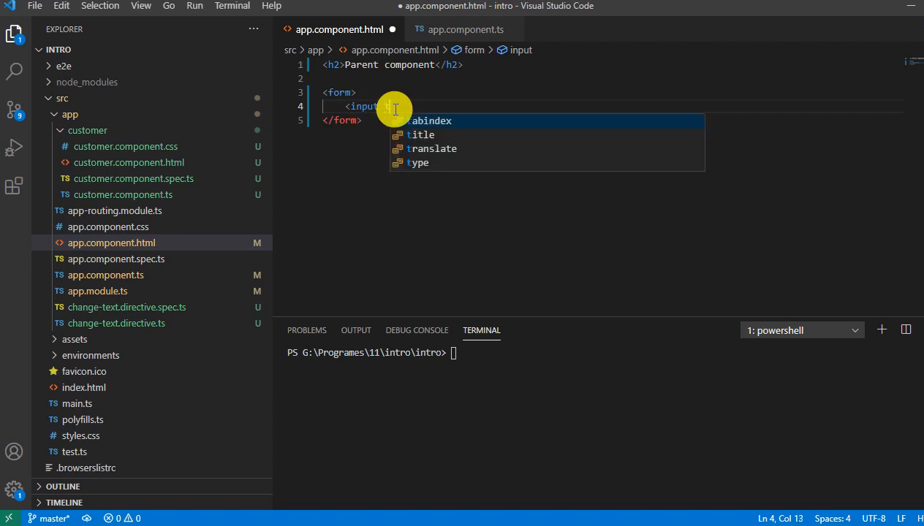
text(ype="text)
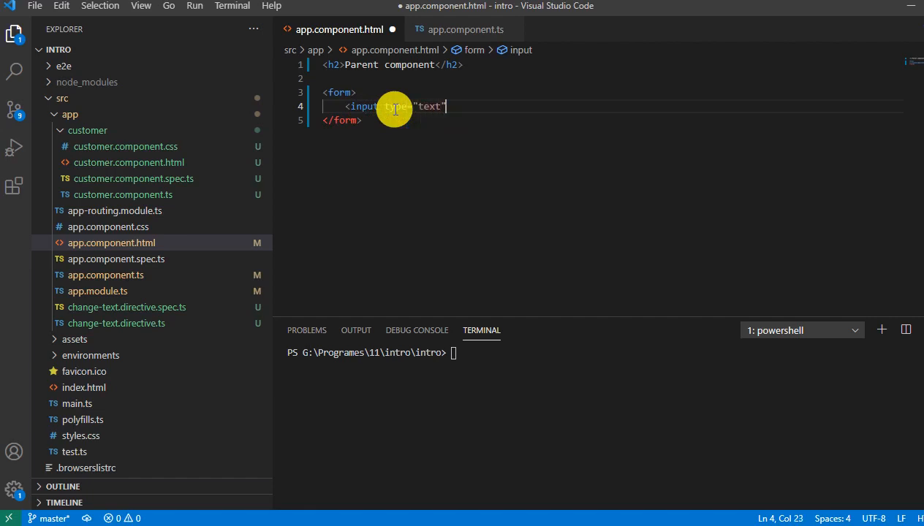
text(name="")
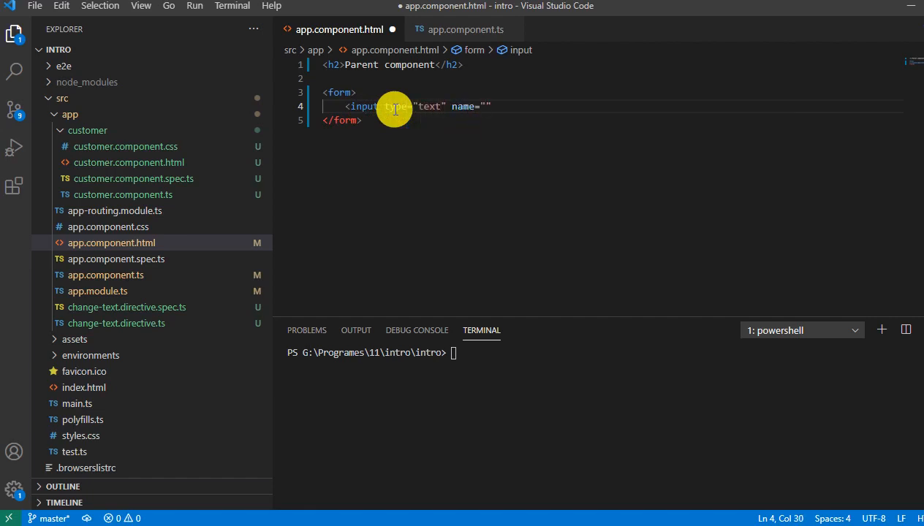
text(first)
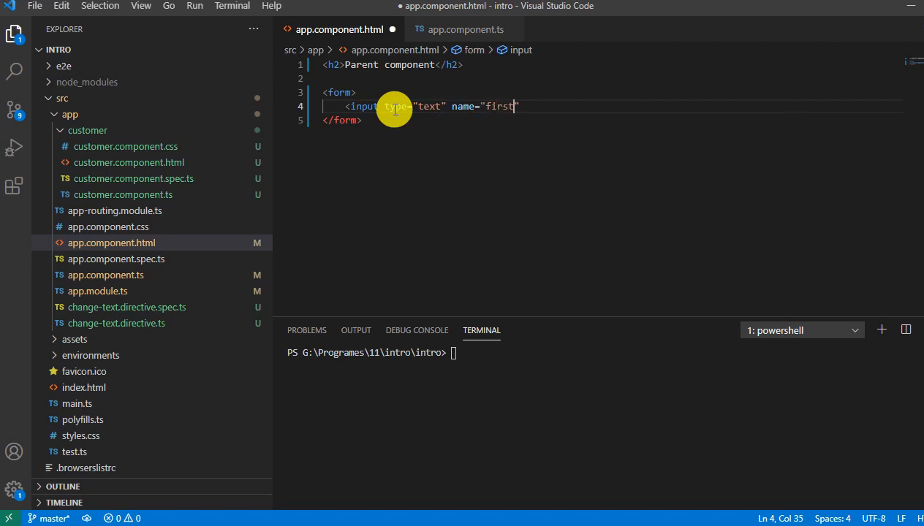
text(Name)
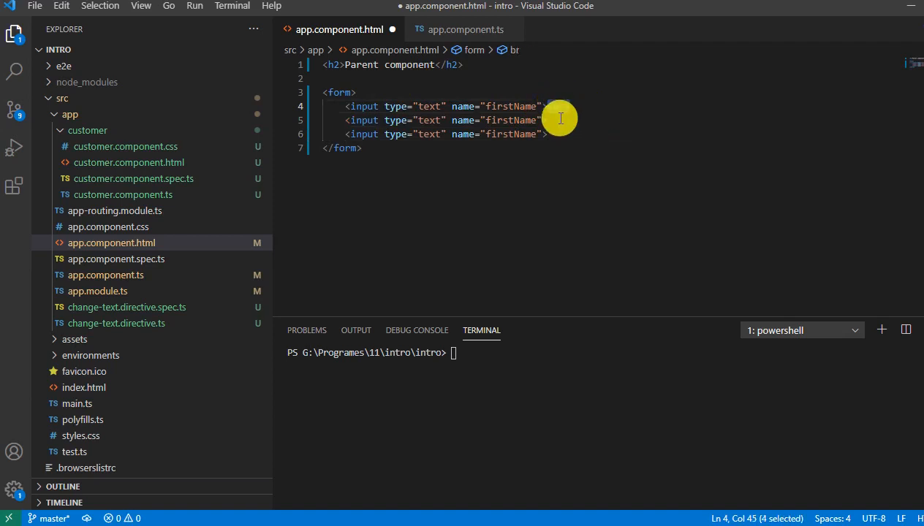
text(<br>)
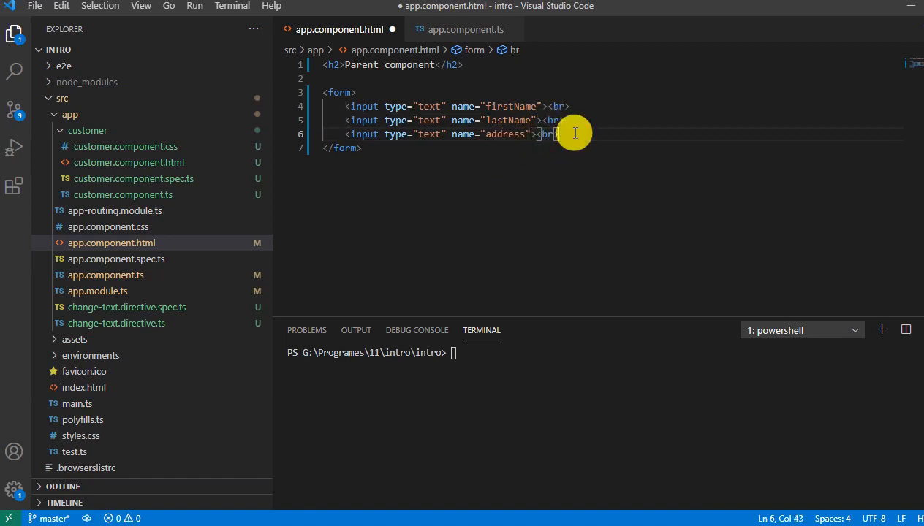
Step: Add <input type="button" value="get"> as the last line inside the form
text(<)
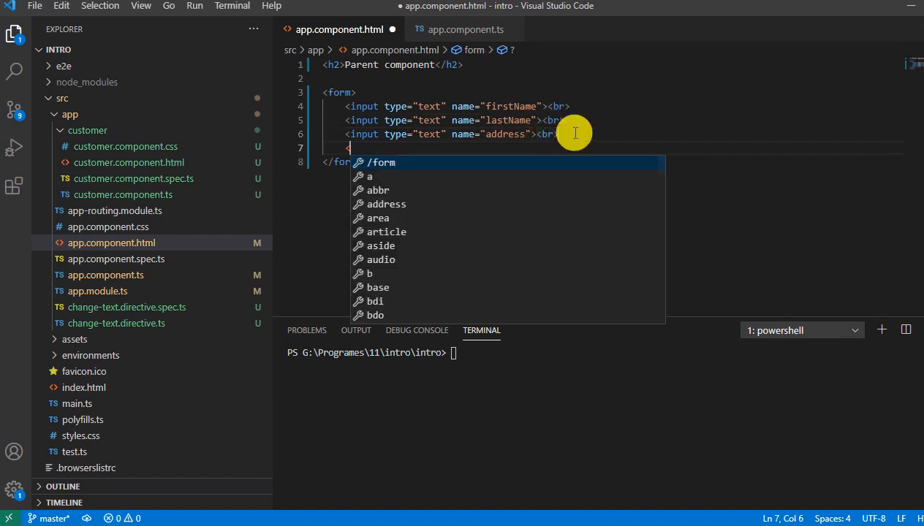
text(input type="button" value=)
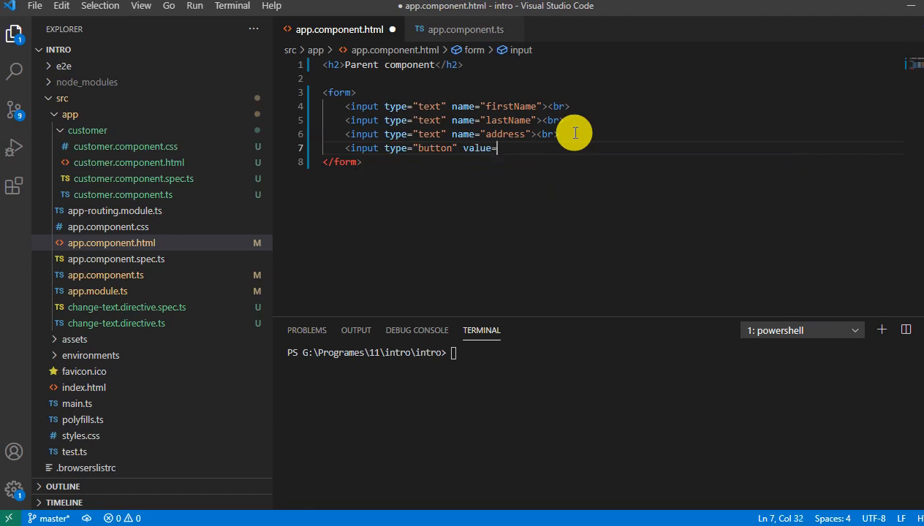
text("get")
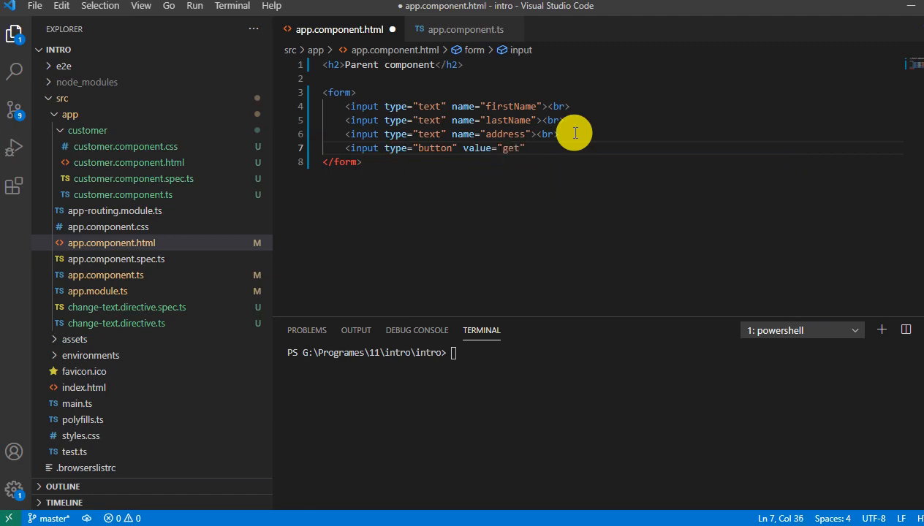
text(>)
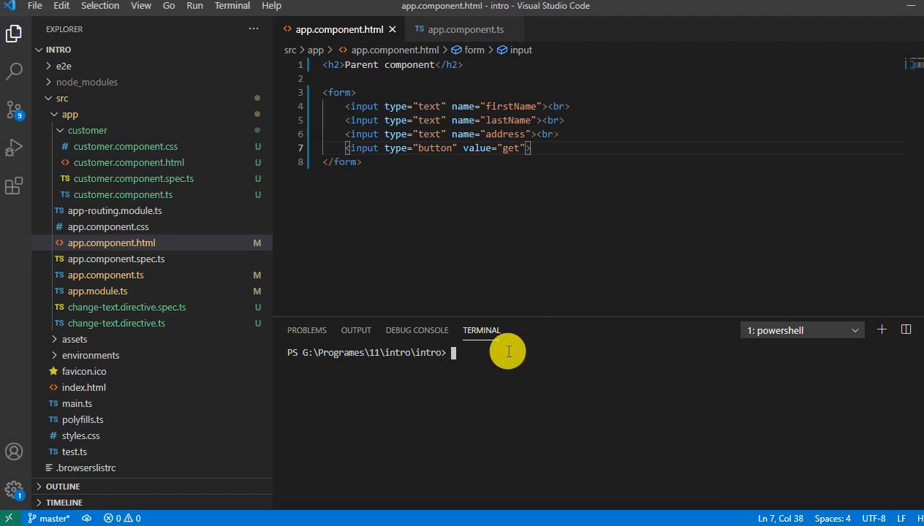
Step: Run ng serve in the integrated terminal to compile and serve the app
text(ng serve)
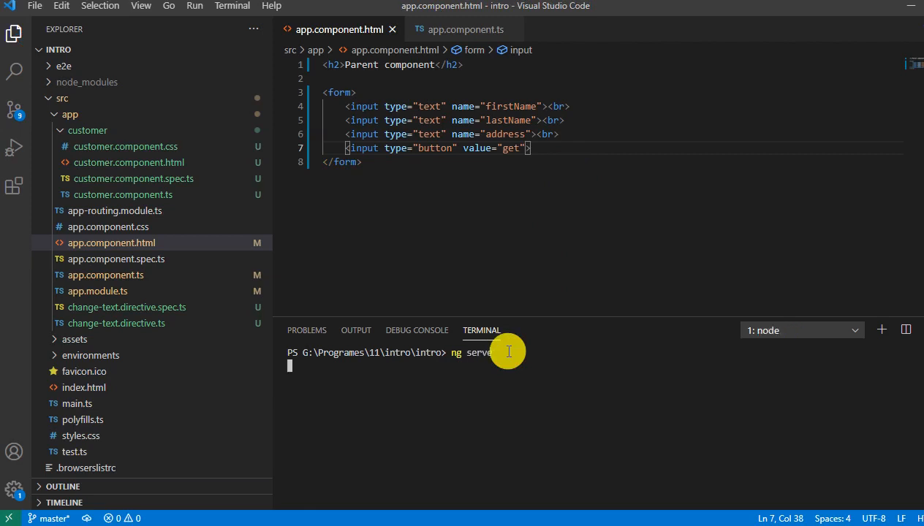
mouse_move(731, 508)
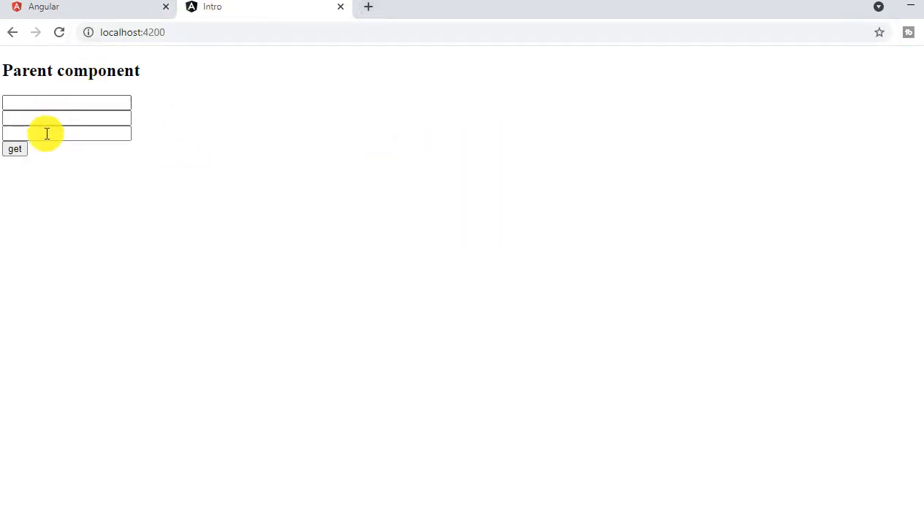
mouse_move(72, 225)
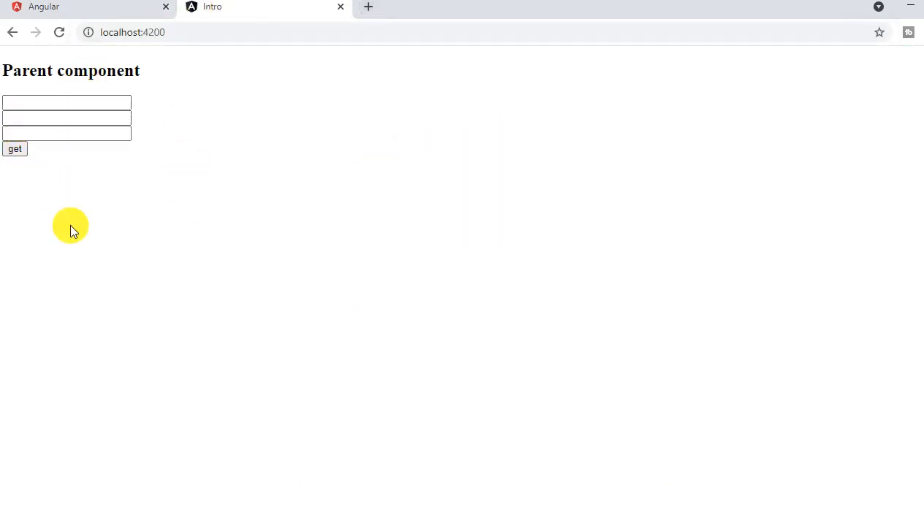
mouse_move(412, 491)
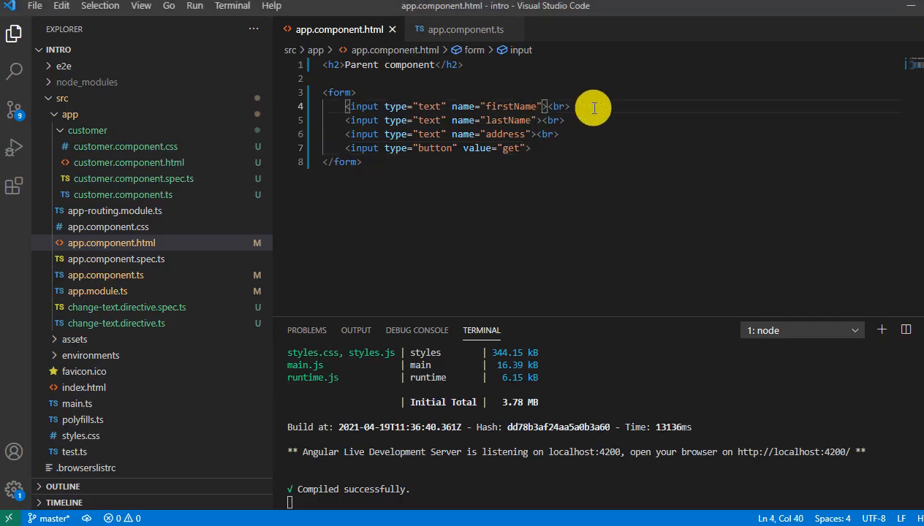
Step: Add autocomplete="off" to the three text input tags
text(autocomplete="off)
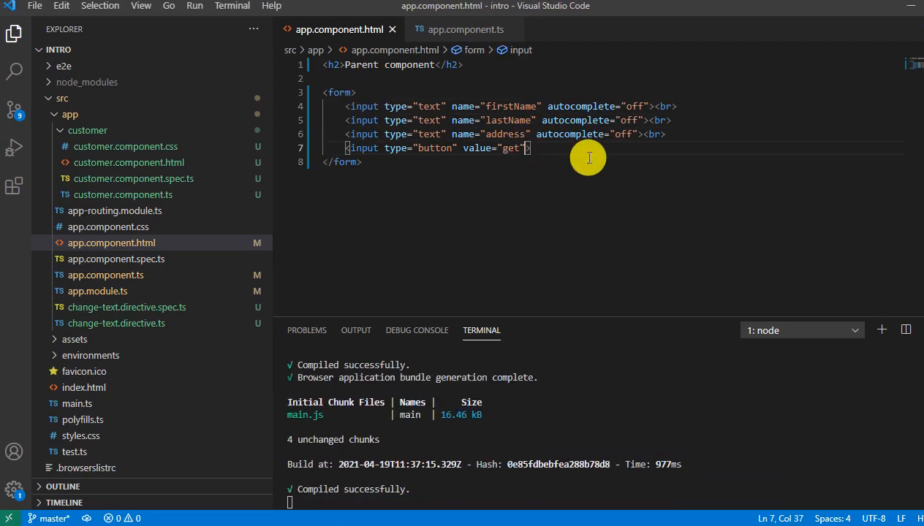
Step: Bind the get button's (click) to an addEvent() call
text(())
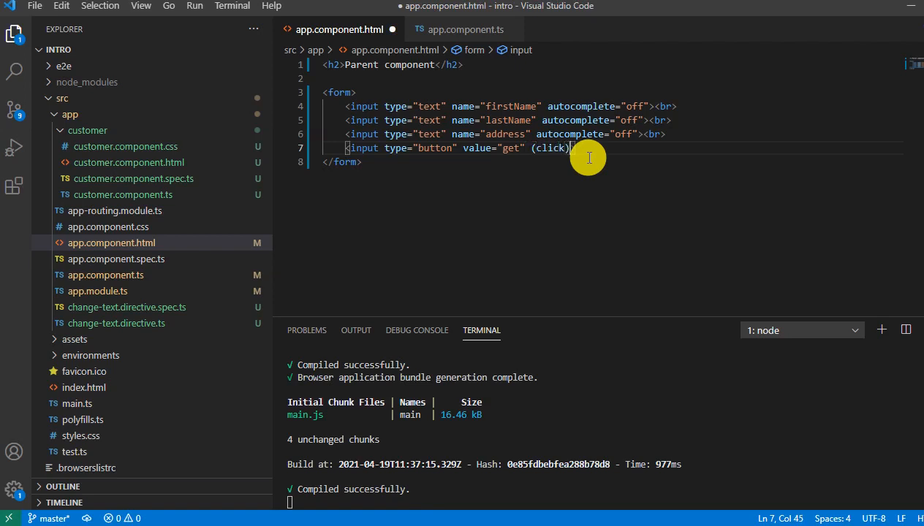
text(=")
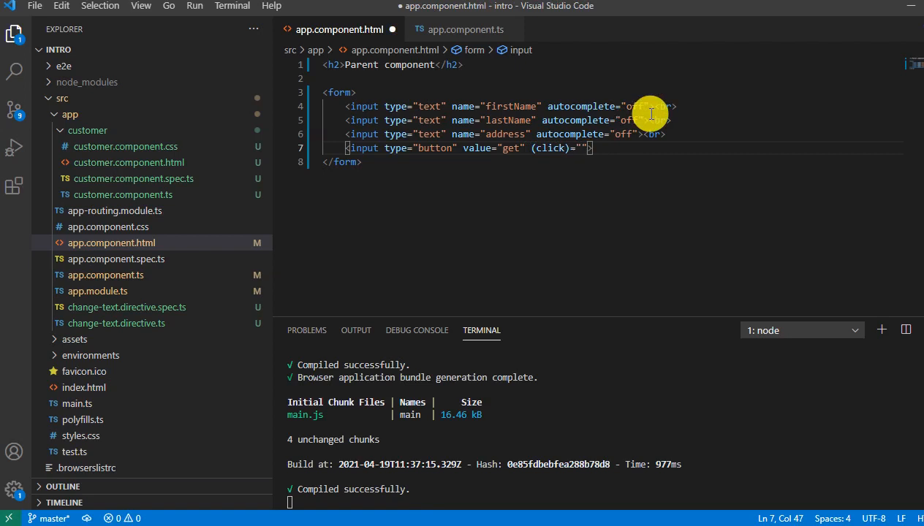
text(add)
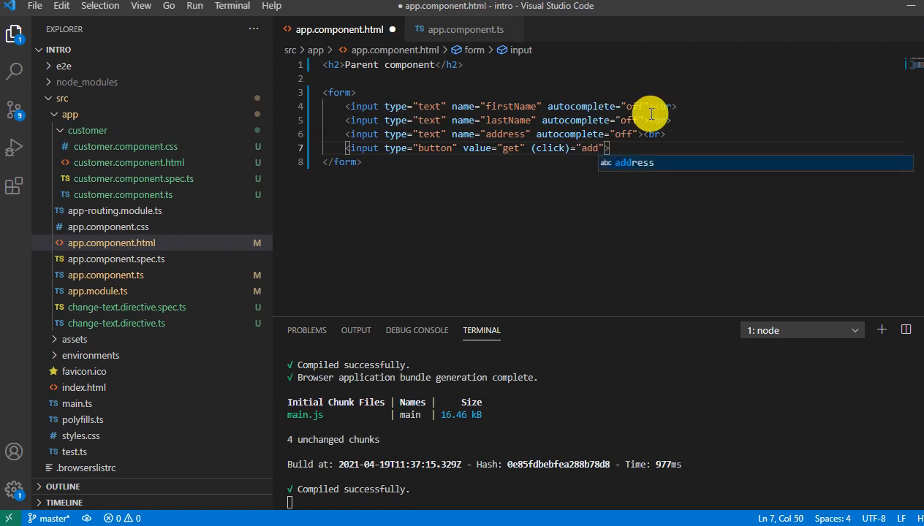
text(Event())
click(614, 92)
text( #)
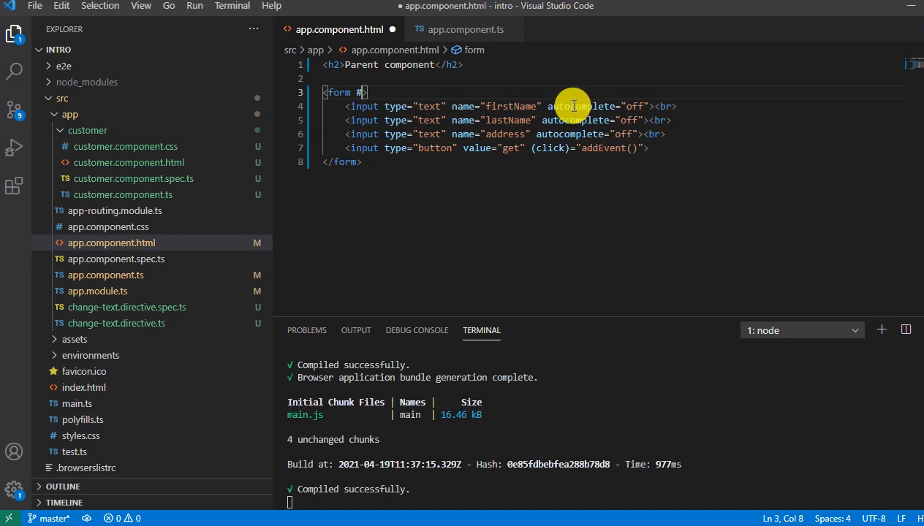
Step: Add #form="ngForm" to the form tag and pass form.value to addEvent
text(form)
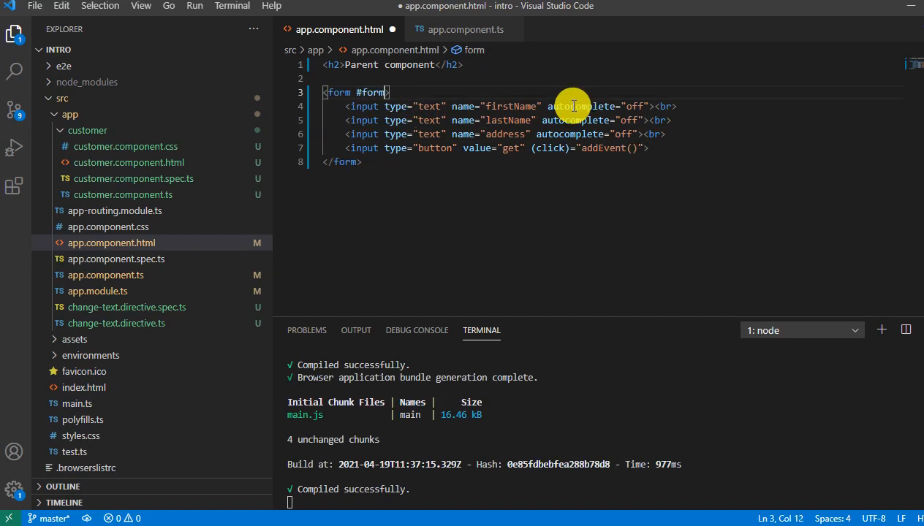
text(=n)
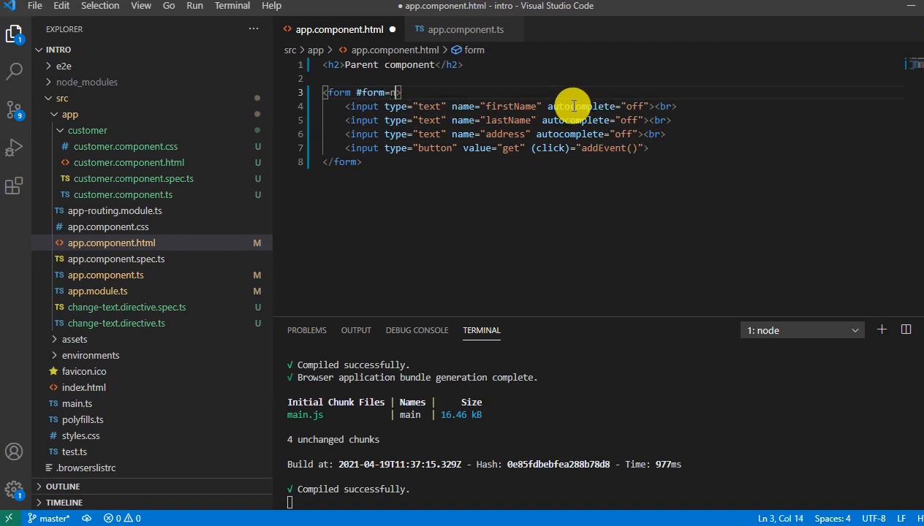
text(ngForm">)
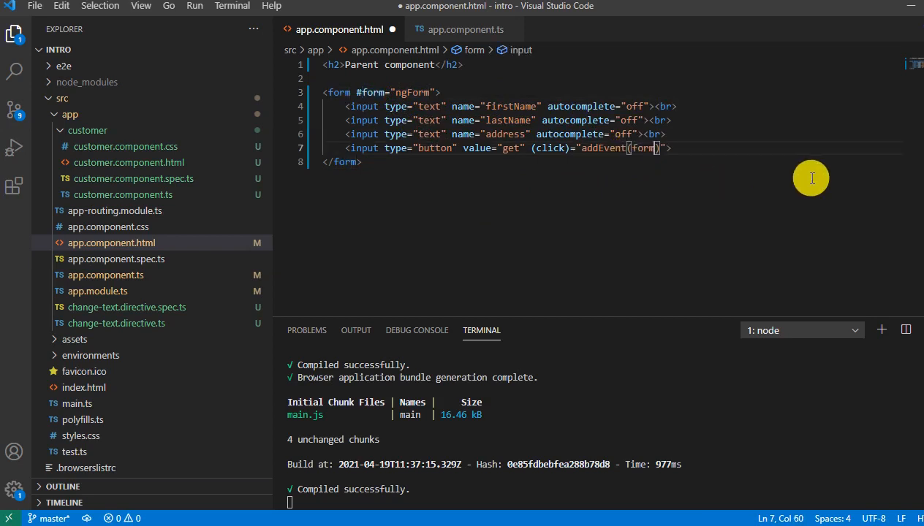
text(.value)
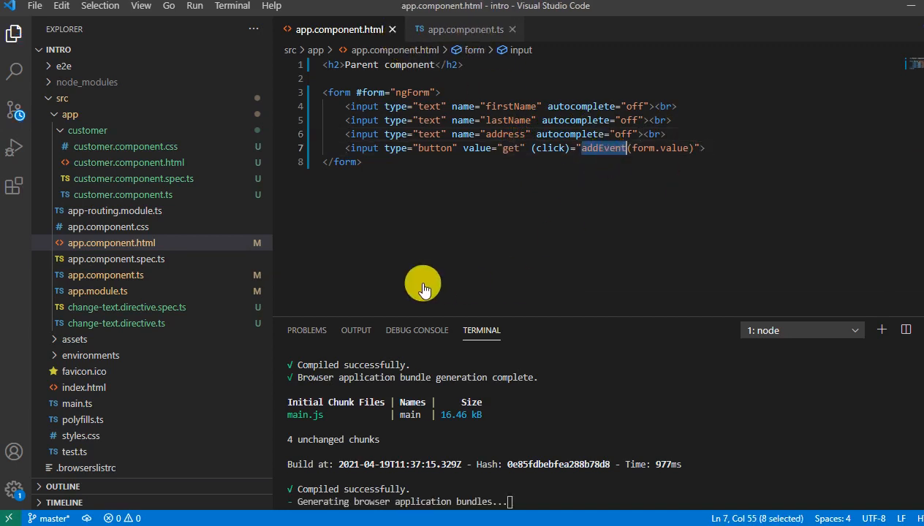
Step: In app.component.ts, add addEvent(value:any) that console.logs the value
click(464, 29)
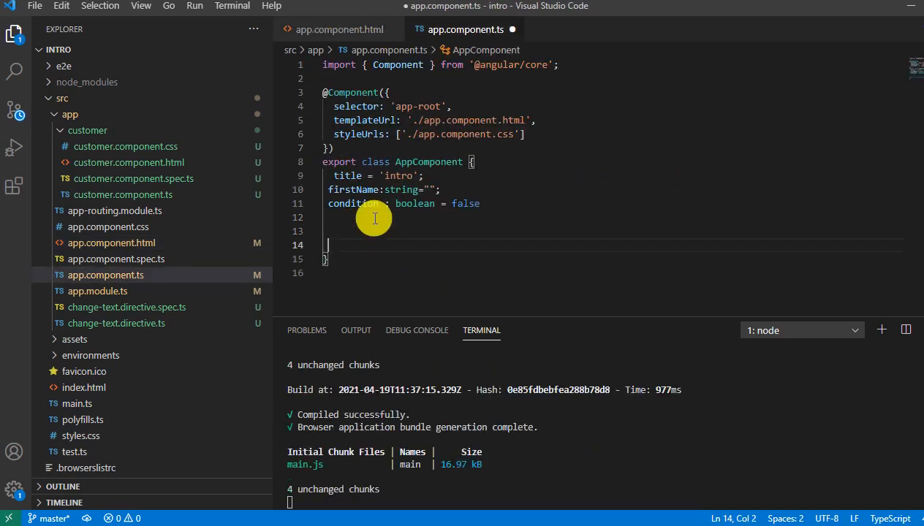
text(addEvent() {)
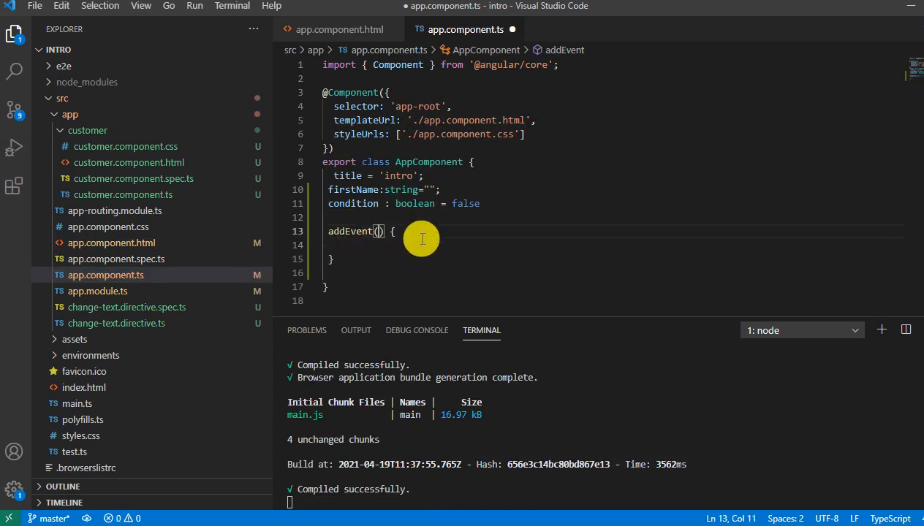
text(value:any)
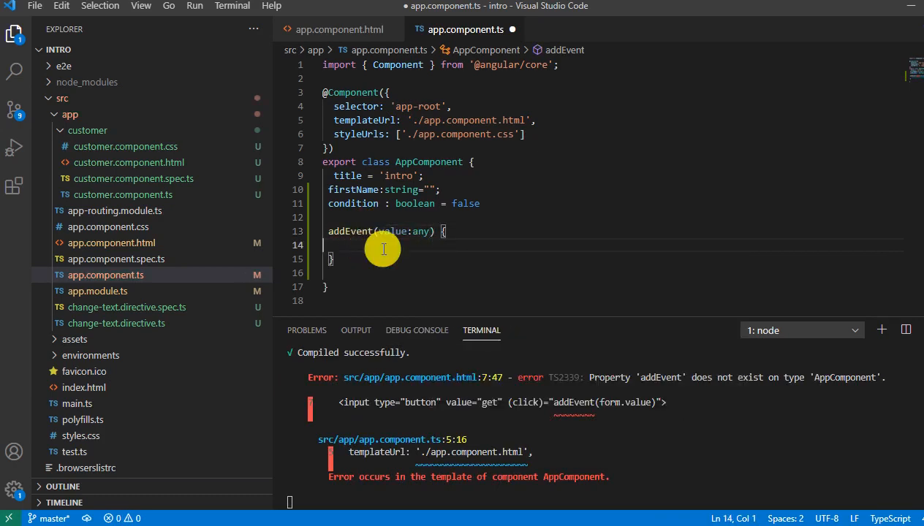
text(cr)
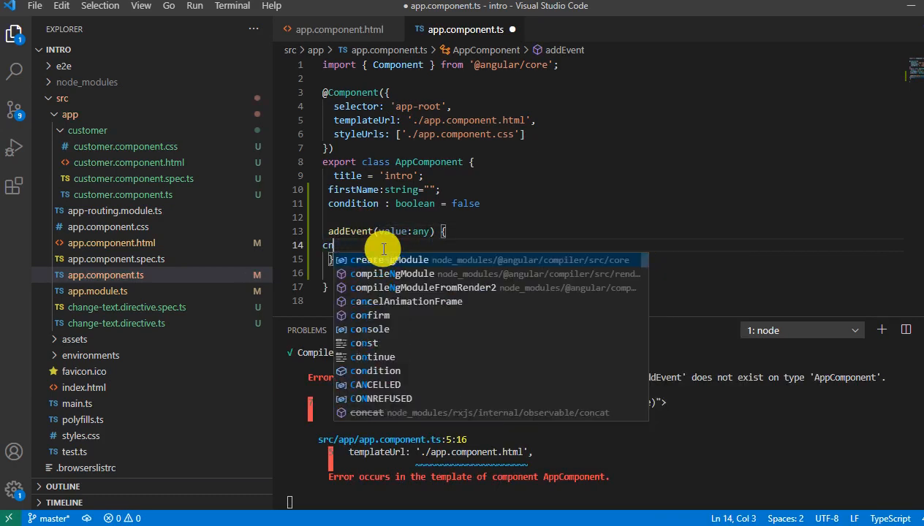
text(onsole.log(value);)
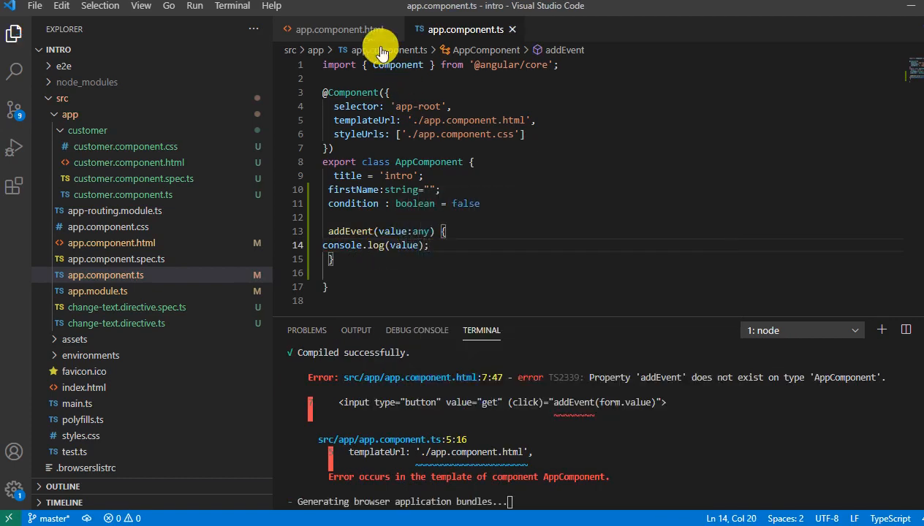
click(336, 29)
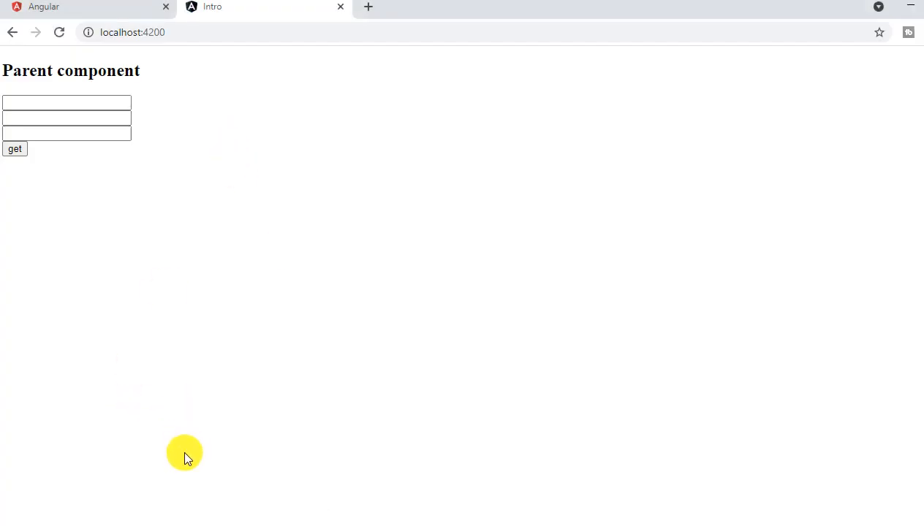
mouse_move(139, 260)
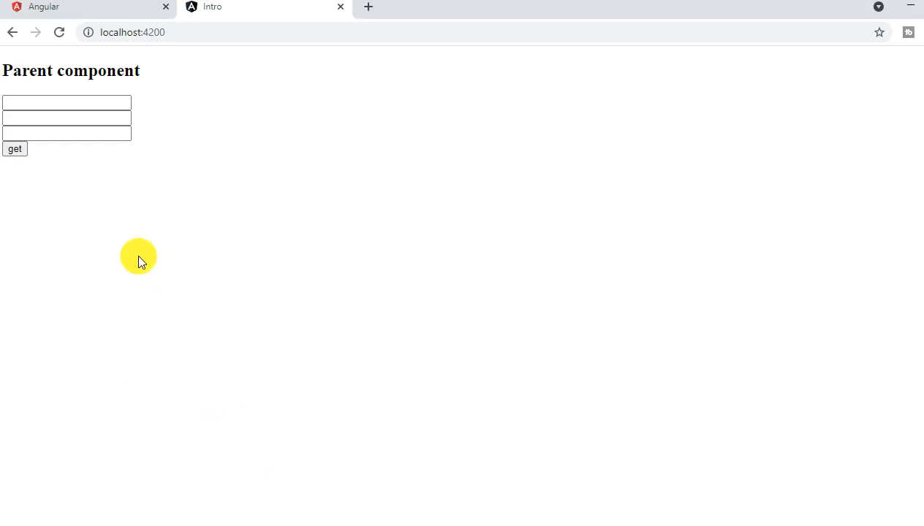
Step: With the DevTools console open, enter first, last, address and hit get
key(F12)
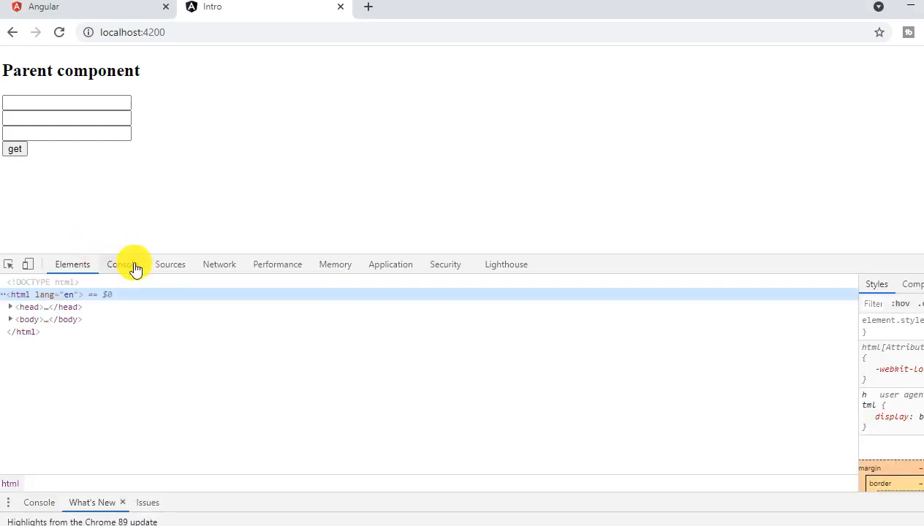
click(123, 263)
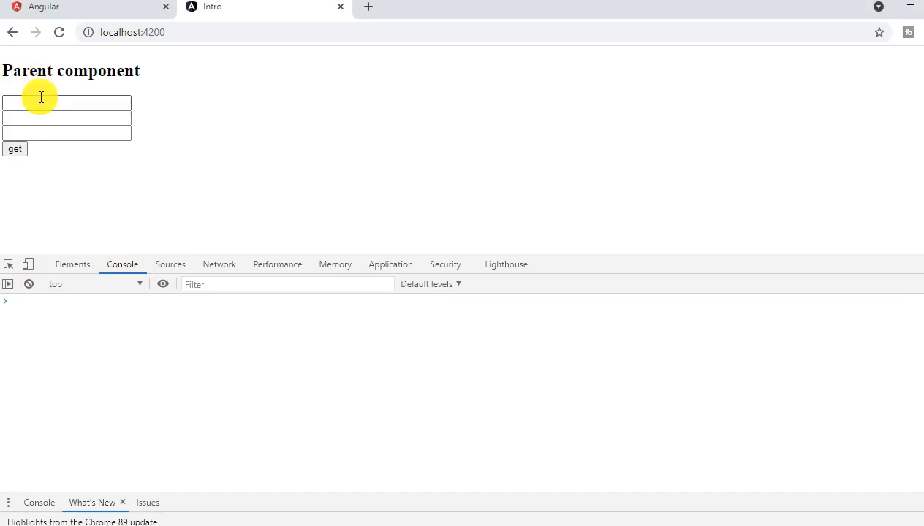
click(66, 103)
text(first)
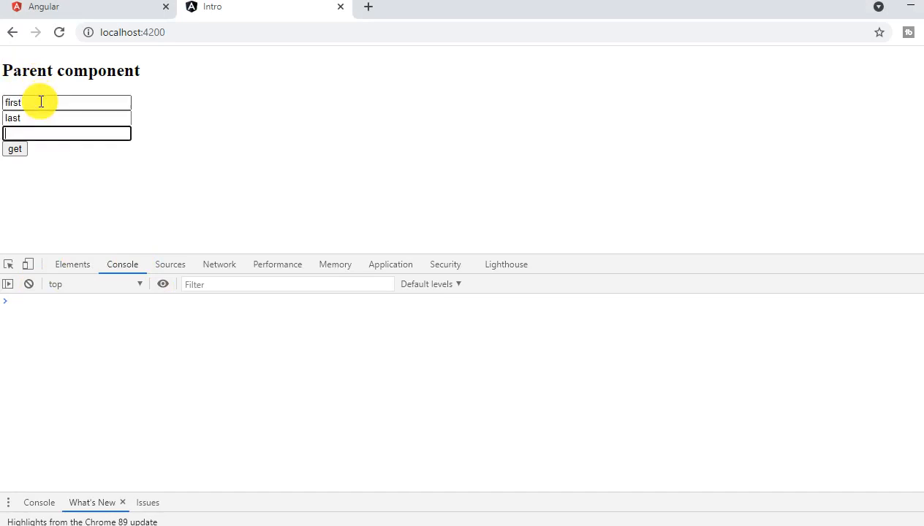
text(address)
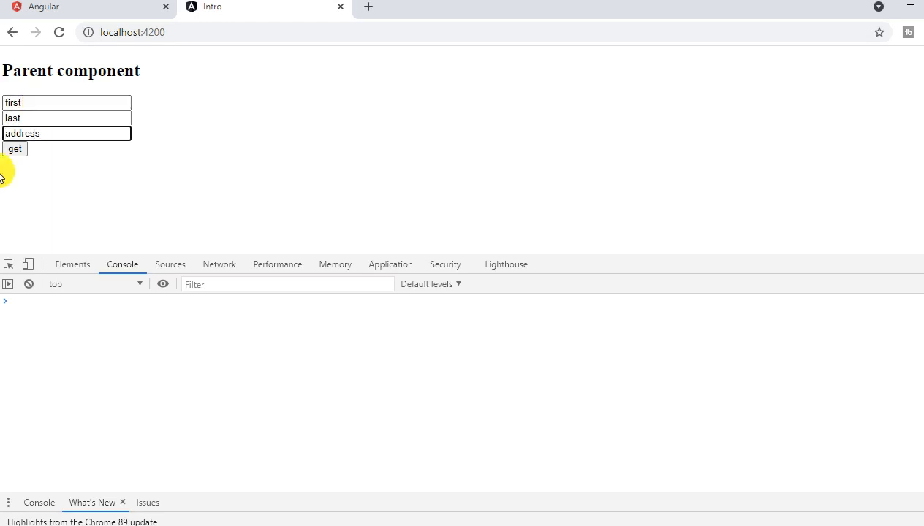
click(14, 149)
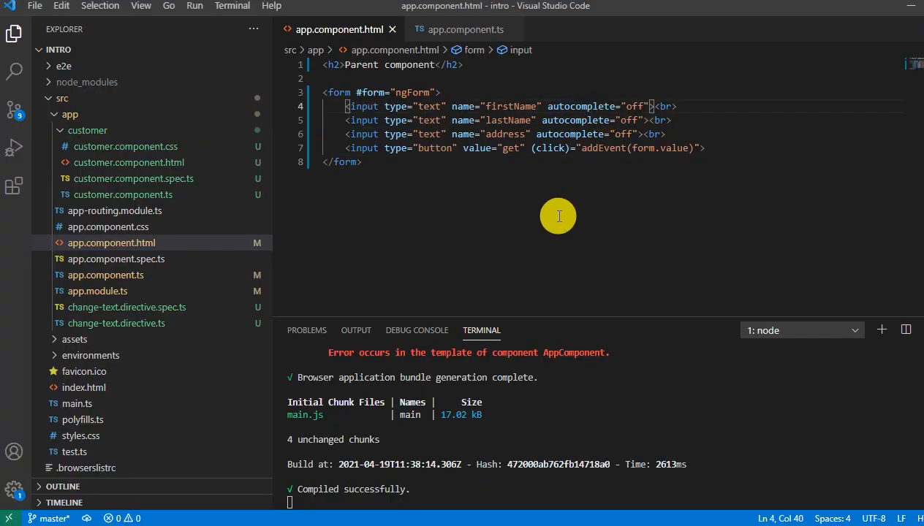
Step: Add ngModel to each of the three text input tags in app.component.html
text(ngModel)
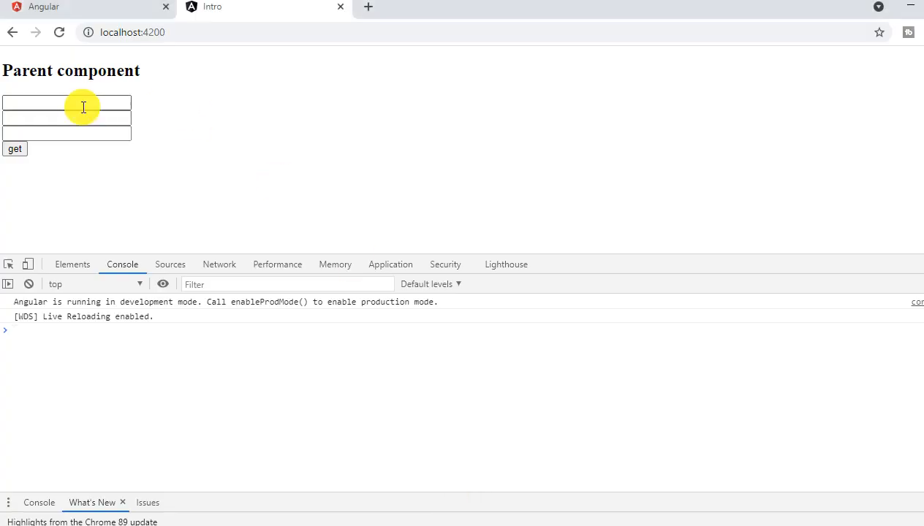
Step: Enter values, log them via get twice and expand the logged firstName/lastName/address object
click(30, 284)
text(dfg)
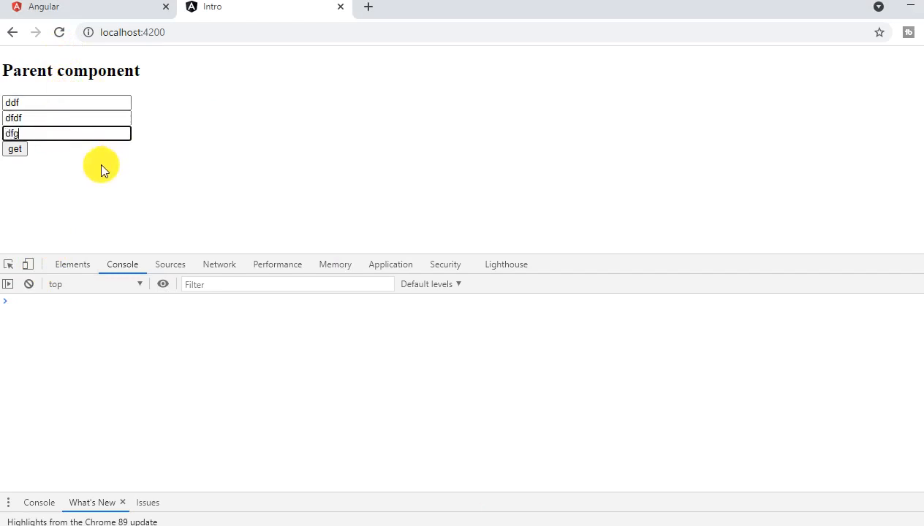
click(14, 149)
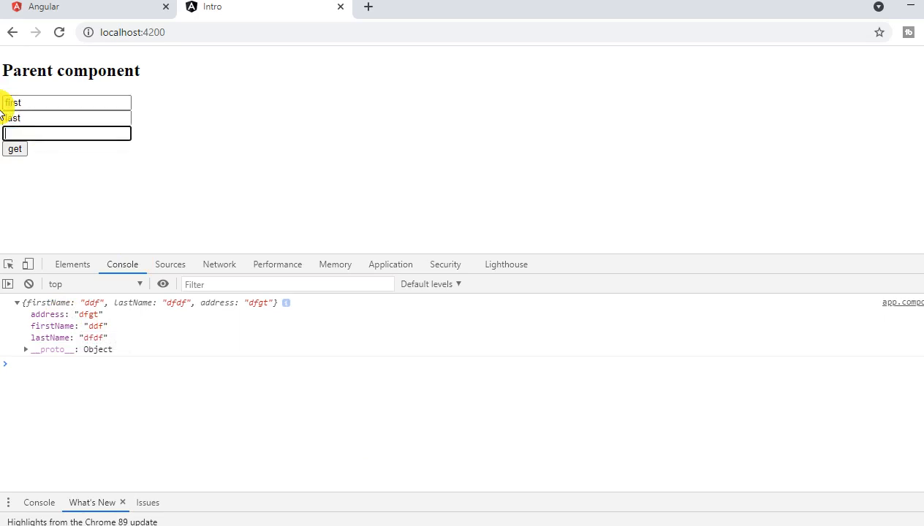
click(15, 149)
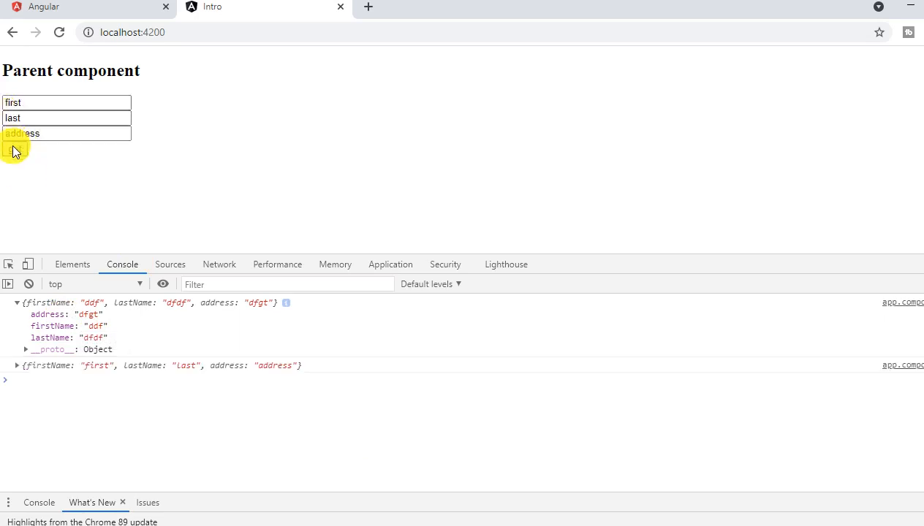
click(15, 149)
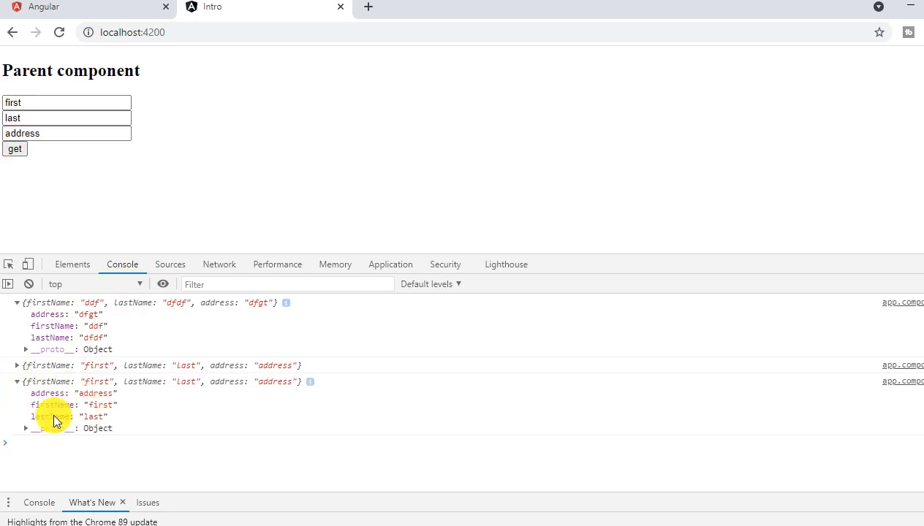
mouse_move(176, 409)
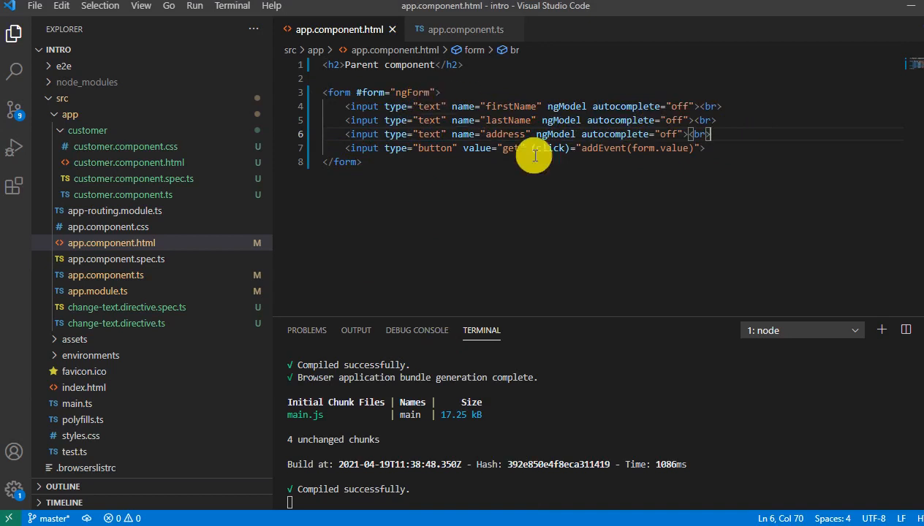
Step: Add <input type="submit" value="Submit type"> below the get button
key(Enter)
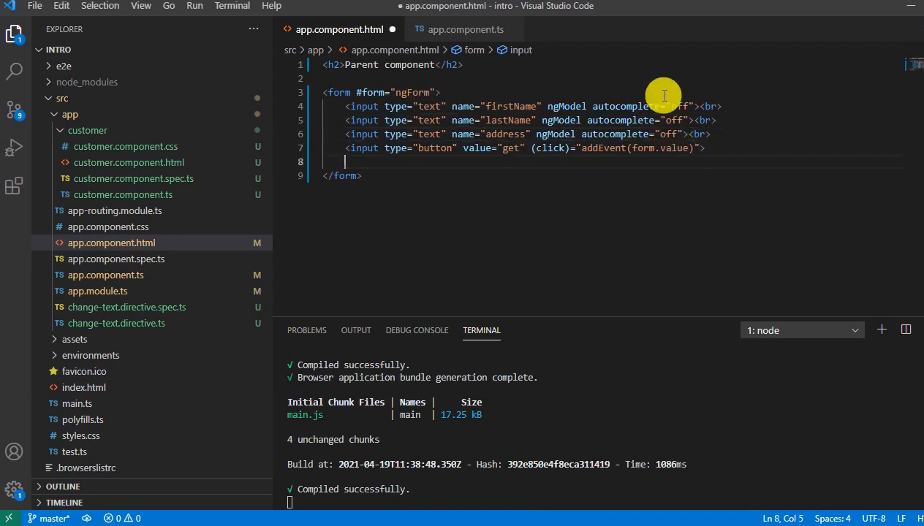
text(input)
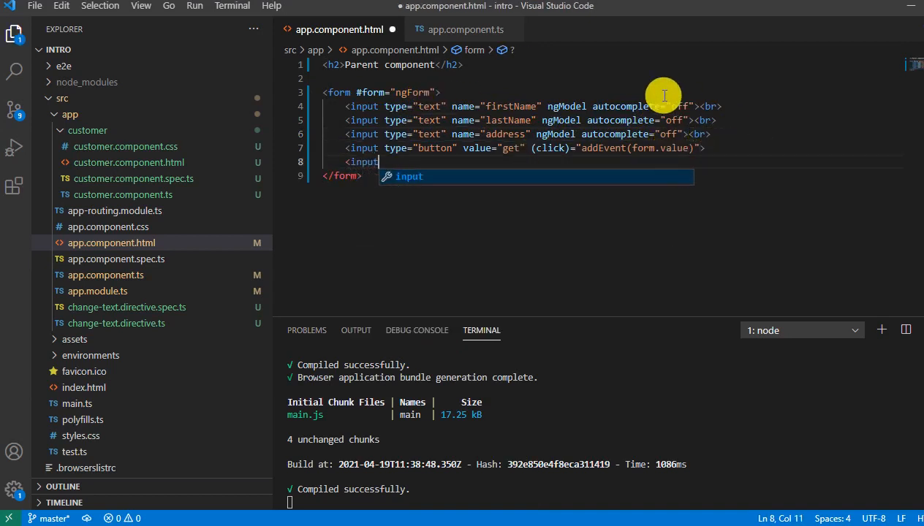
text(type=")
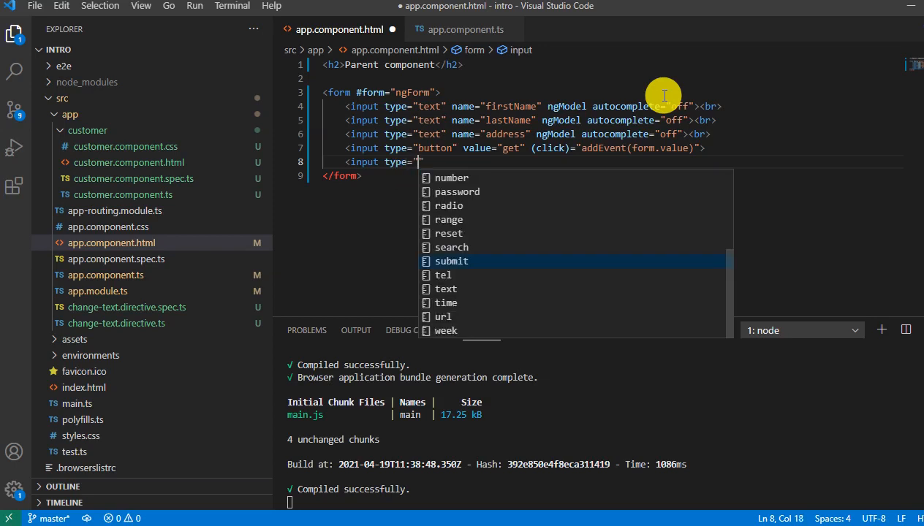
click(450, 260)
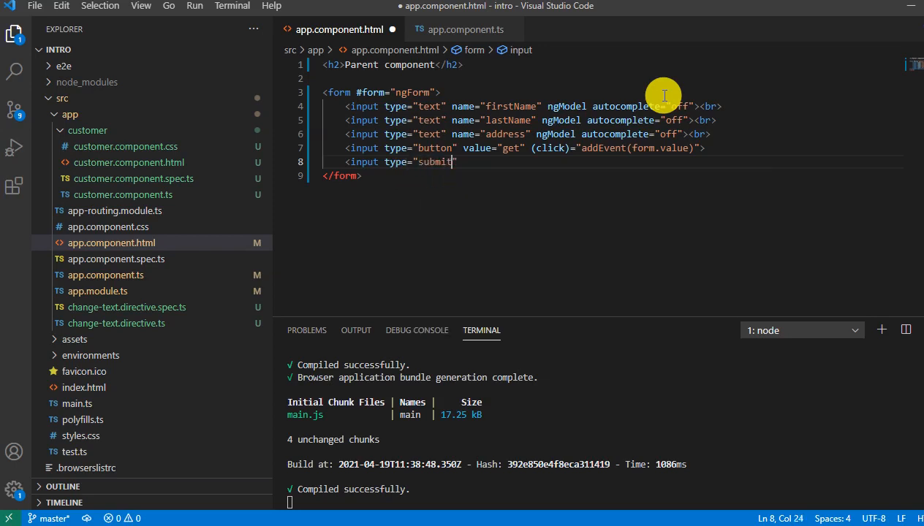
text(value=")
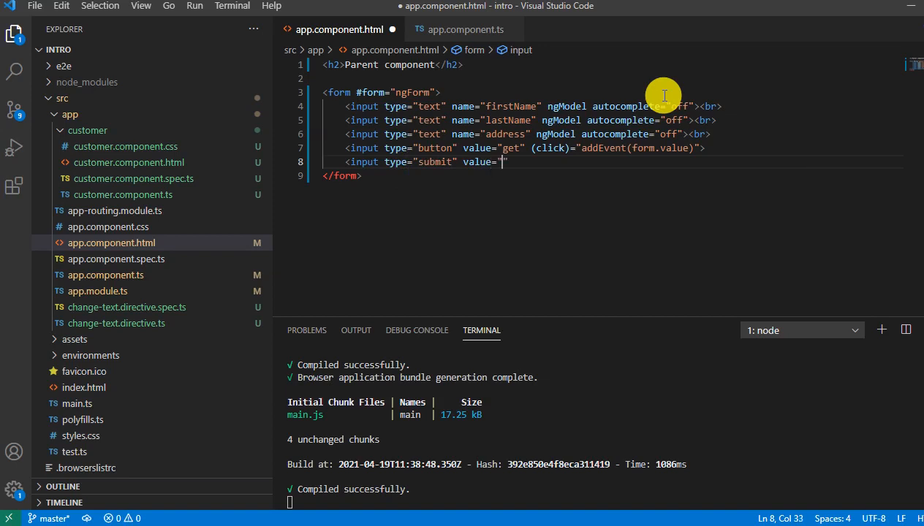
text(Submit)
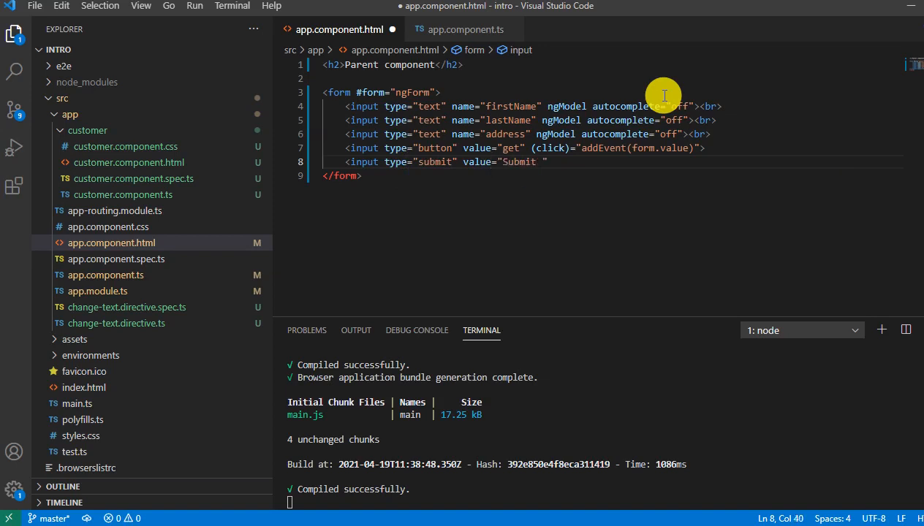
text(type")
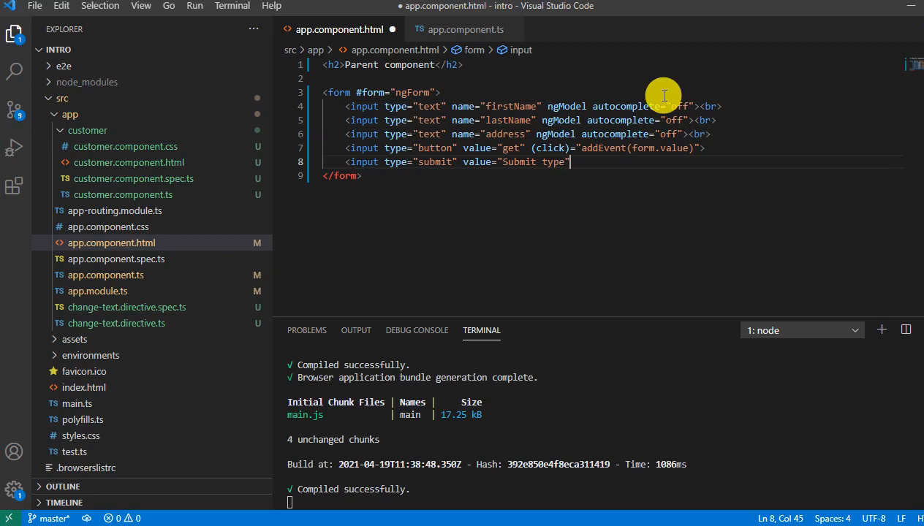
text(>)
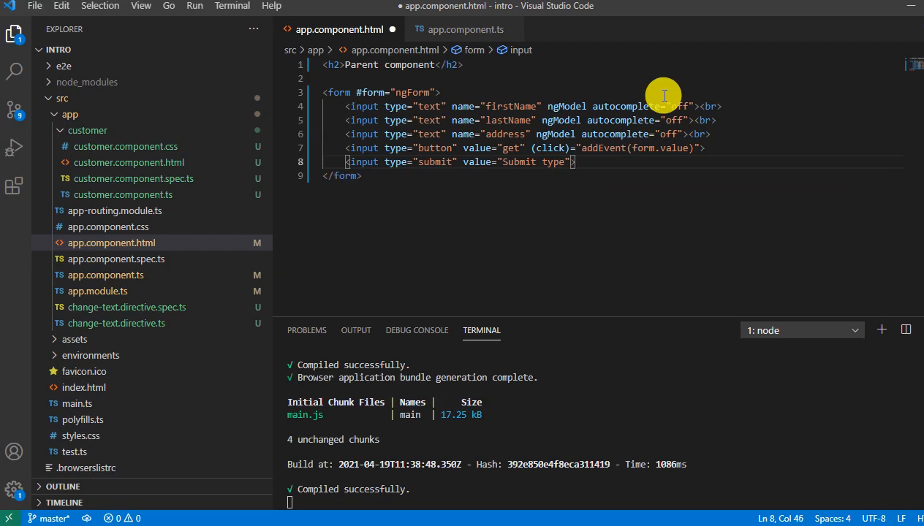
Step: Add (ngSubmit)="addEvent(form.value)" to the form tag and save
click(435, 92)
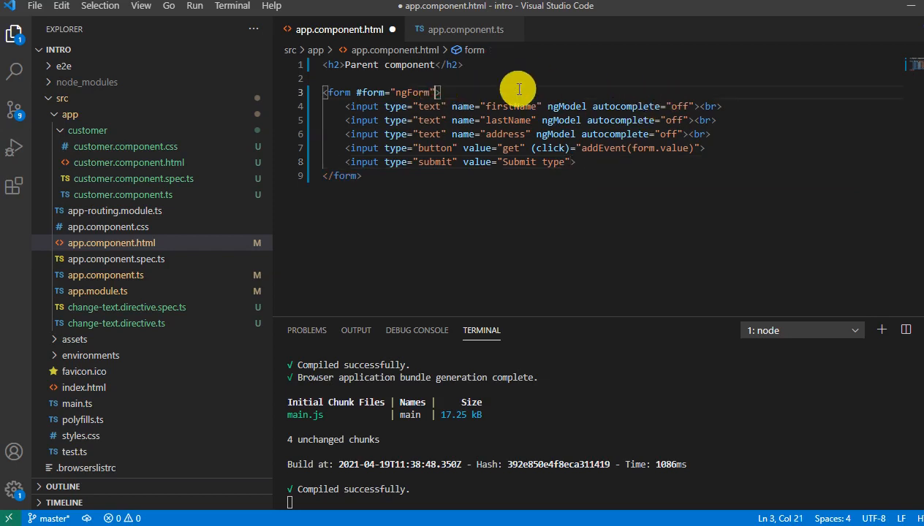
text(())
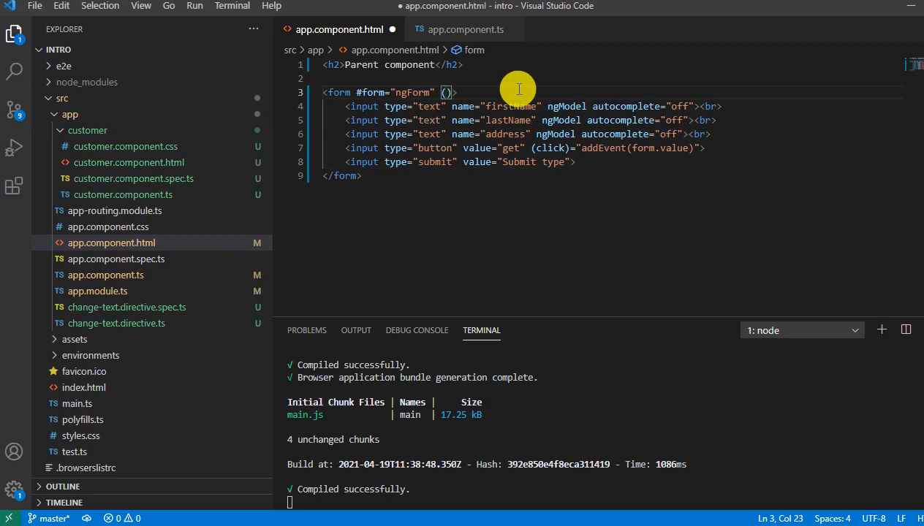
text(ngSubmit)
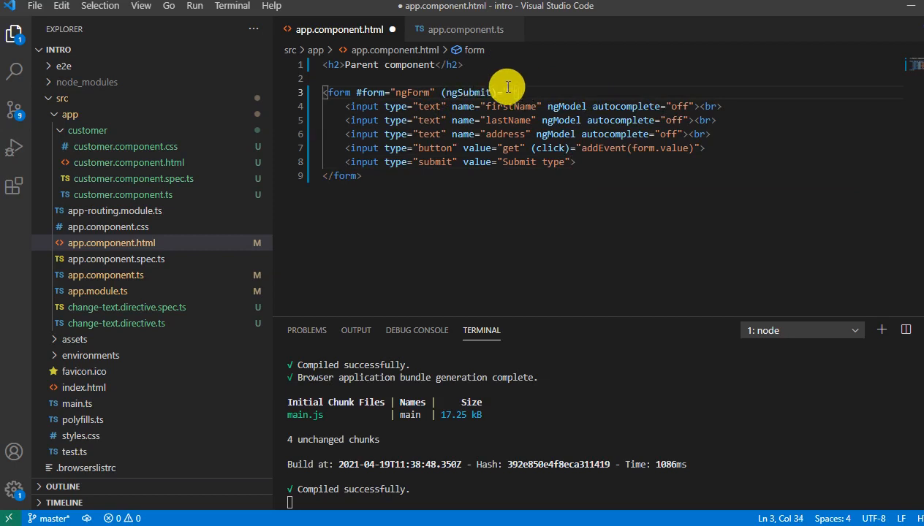
drag(584, 147, 698, 147)
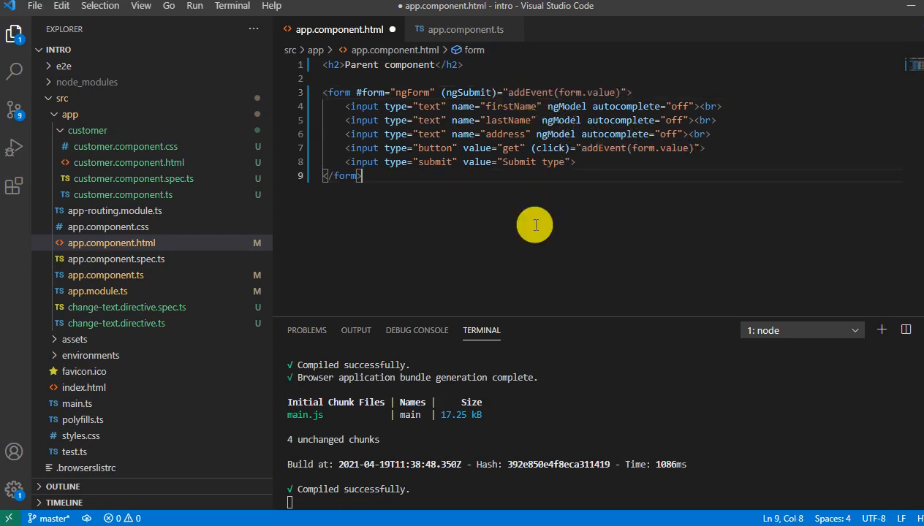
key(ctrl+s)
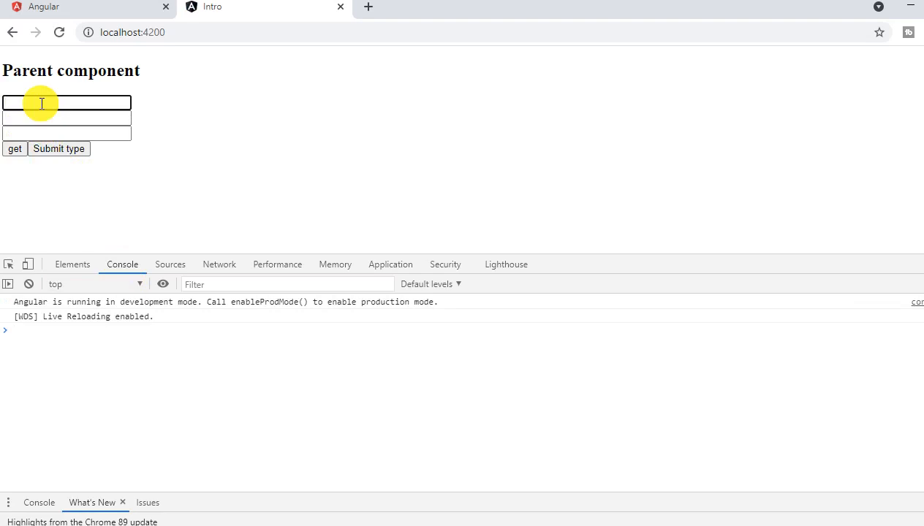
Step: Fill the form fields and log firstName, lastName and address via the get button
text(first)
click(67, 133)
text(address)
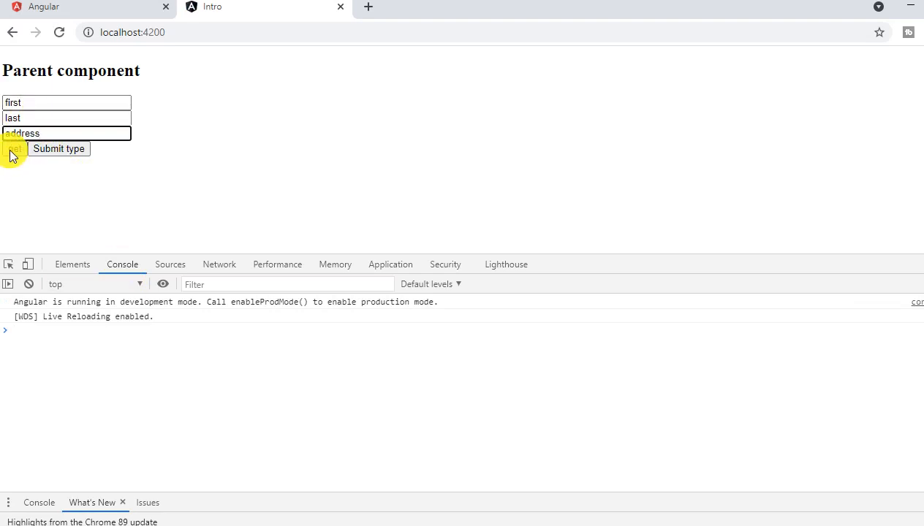
click(15, 149)
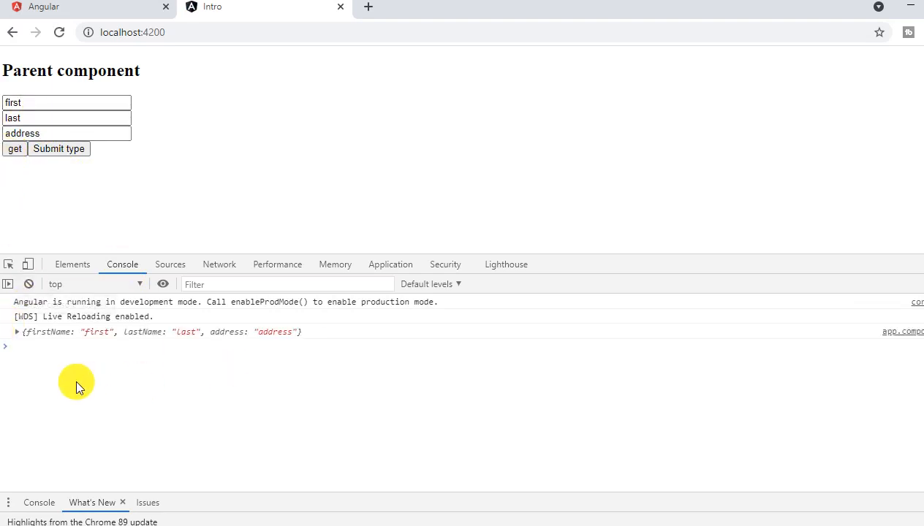
click(16, 330)
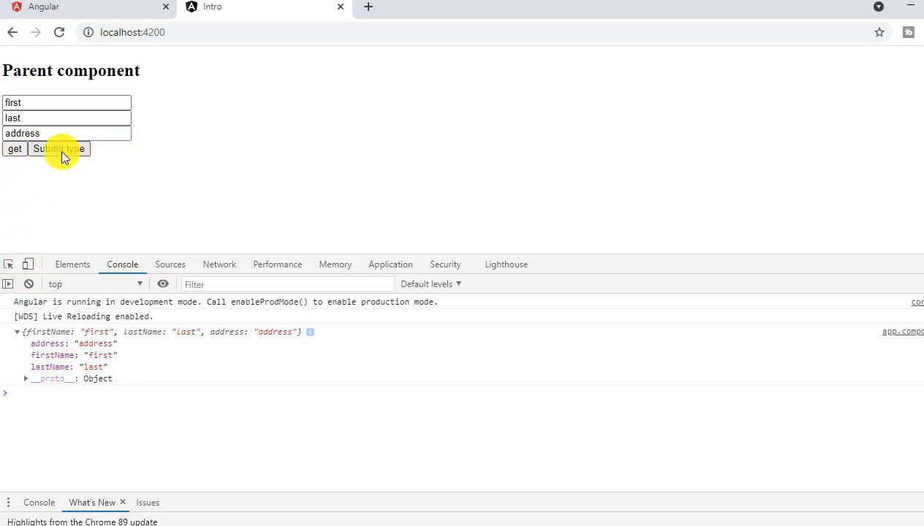
Step: Submit via the Submit button and Enter, expanding each logged values object in the console
click(15, 149)
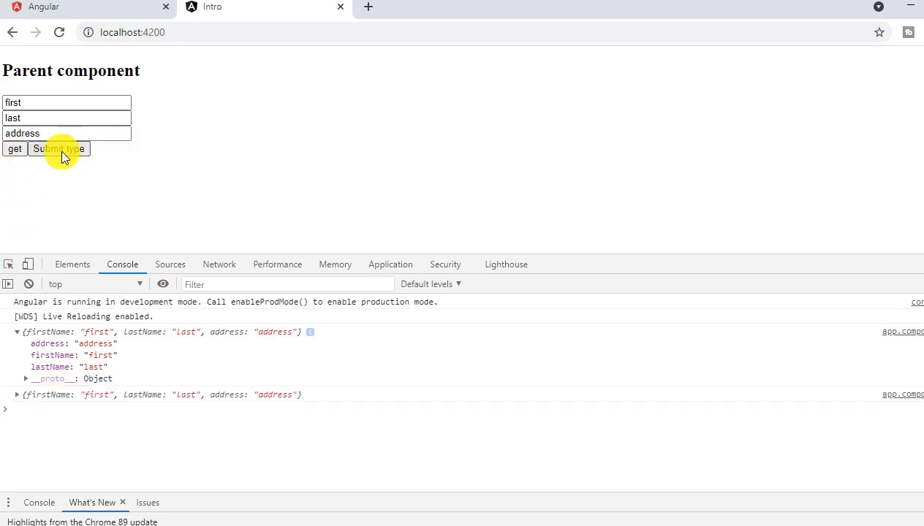
click(59, 149)
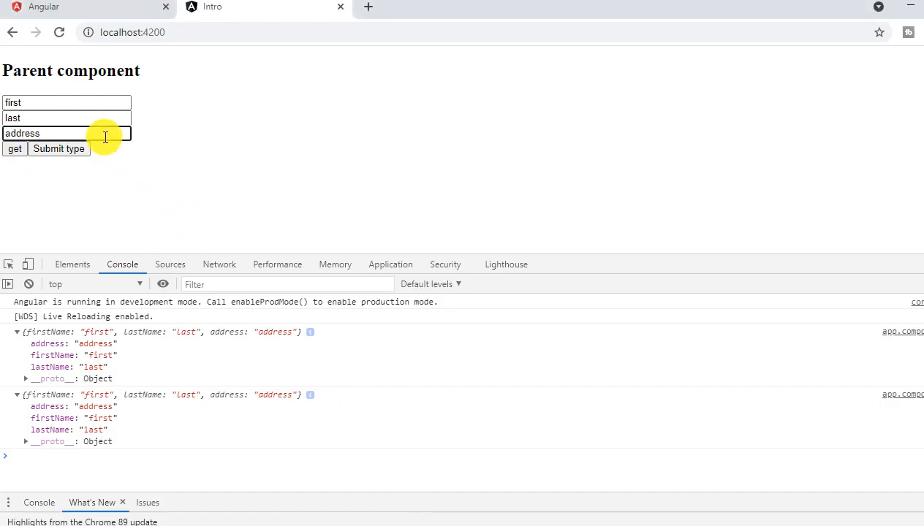
click(15, 149)
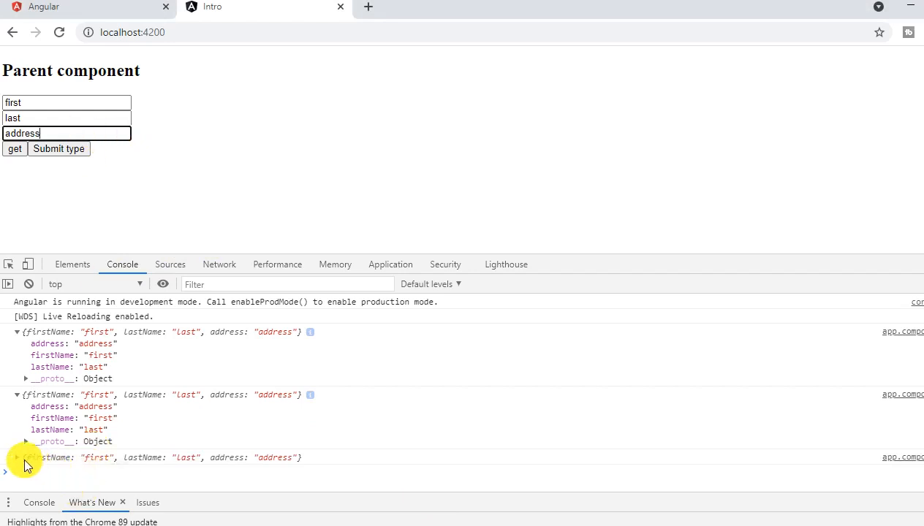
click(58, 149)
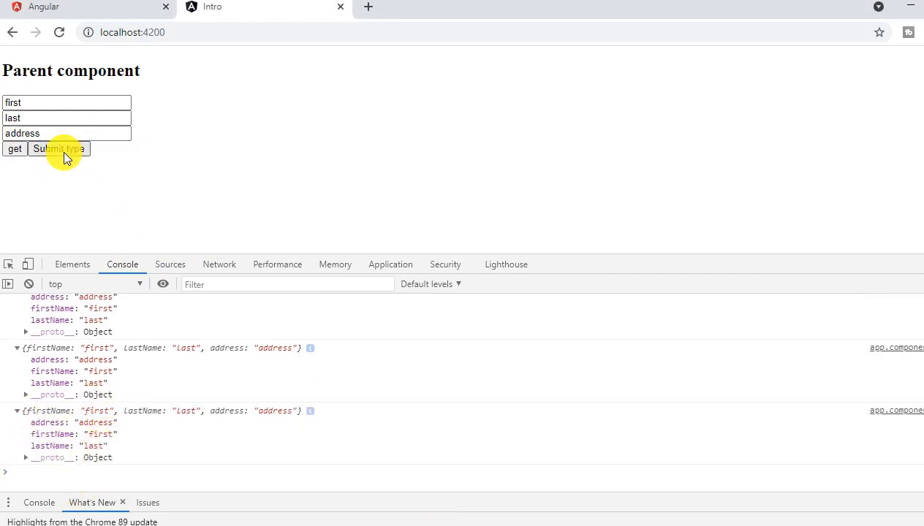